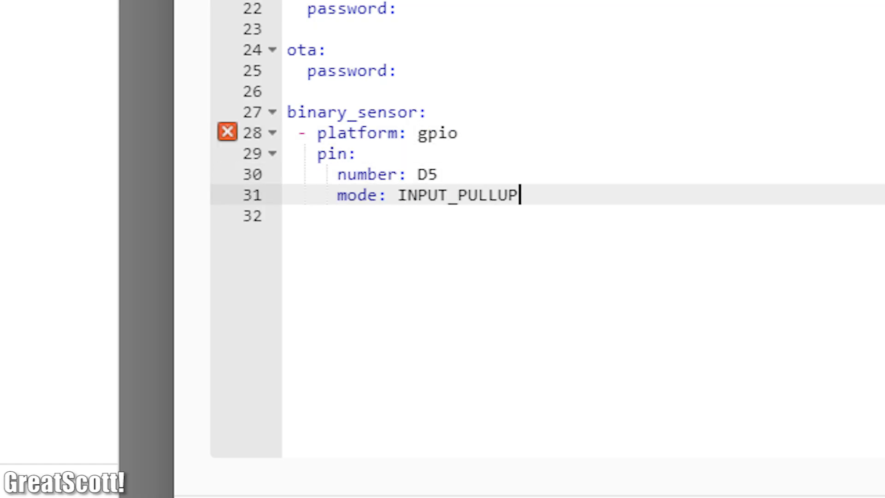
Name the D5 INPUT_PULLUP GPIO binary sensor "Door" in the ESPHome config
{"action": "type", "text": "name: \"Door\""}
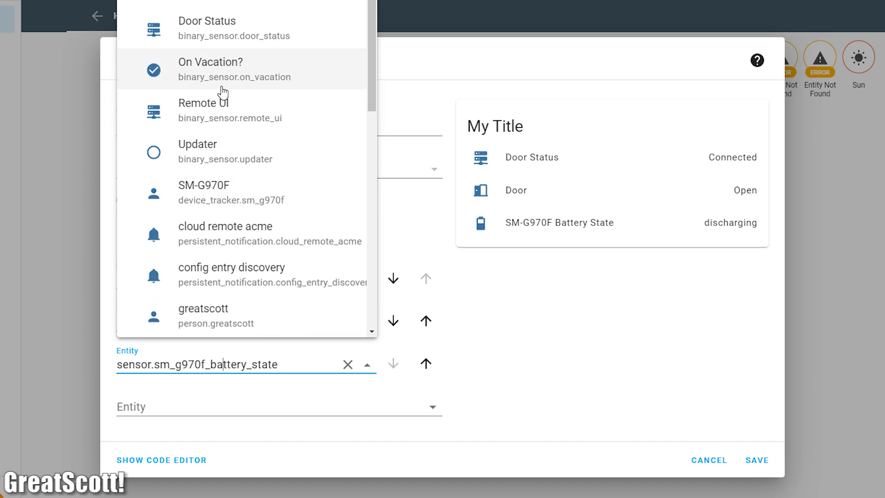
{"action": "left_click", "coordinate": [234, 69]}
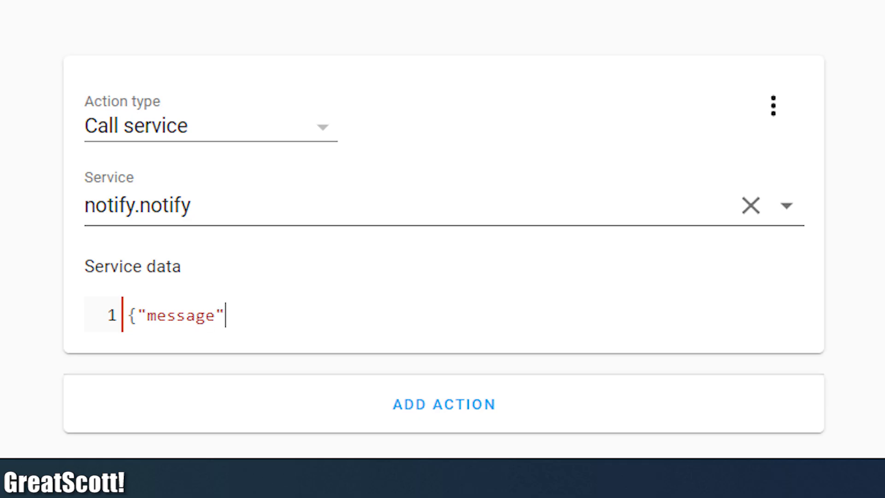
Enter the notify message "Door ALARM1" and pick the door as the condition device
{"action": "type", "text": ": \"Door a"}
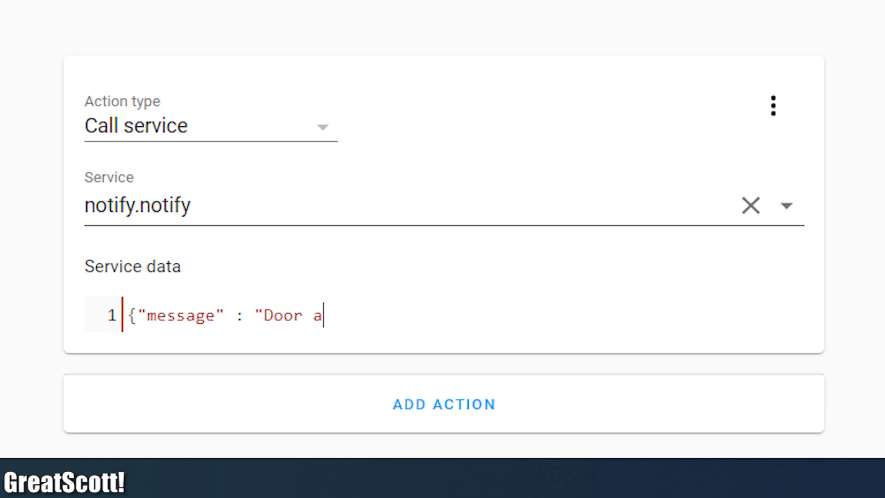
{"action": "type", "text": "LARM1"}
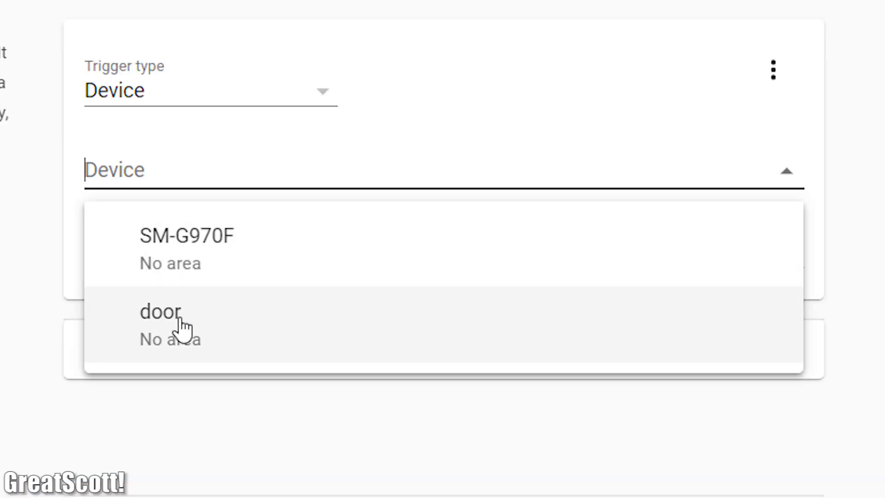
{"action": "left_click", "coordinate": [163, 313]}
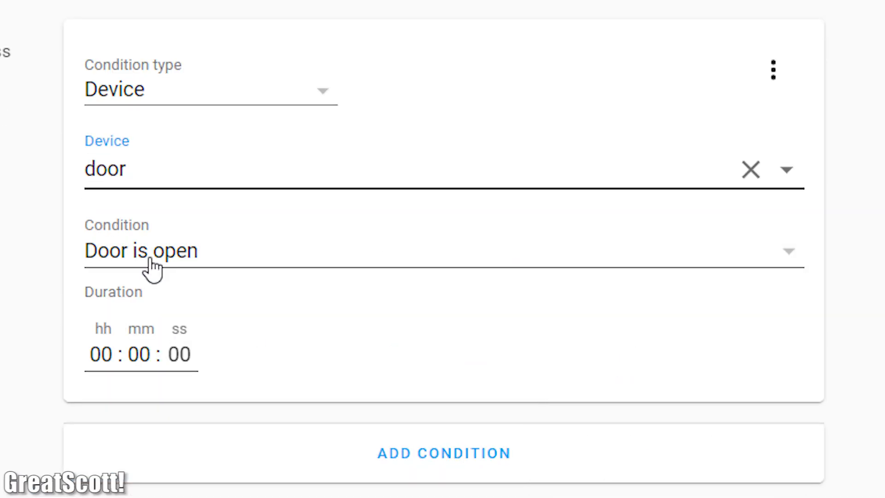